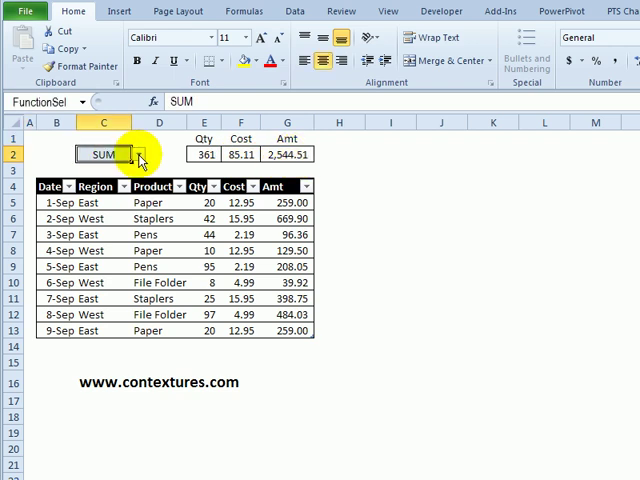
- Choose AVERAGE from C2's function drop-down so row 2 shows averages
click(137, 153)
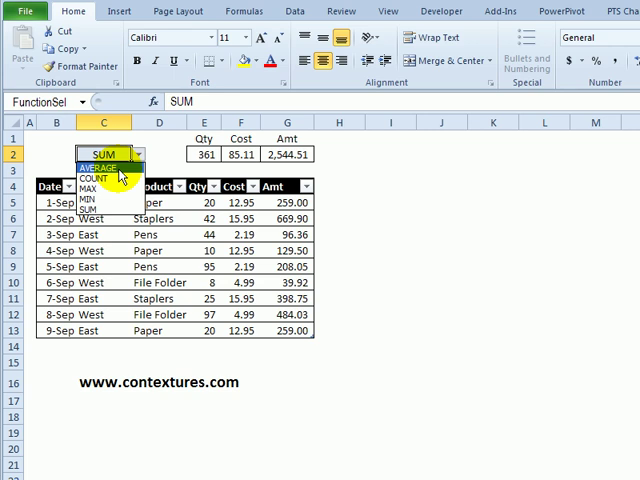
click(101, 166)
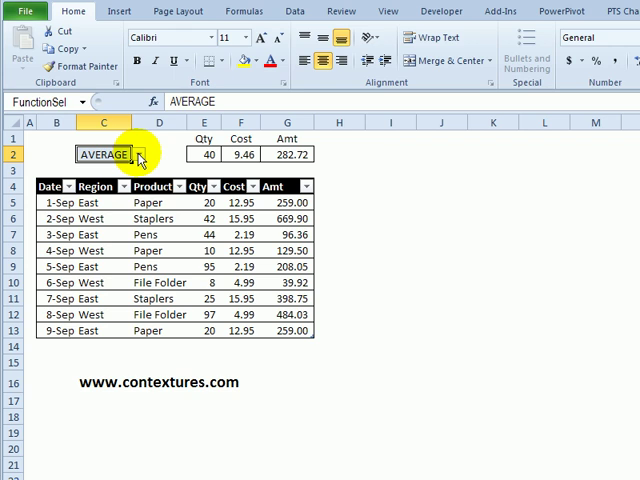
click(229, 9)
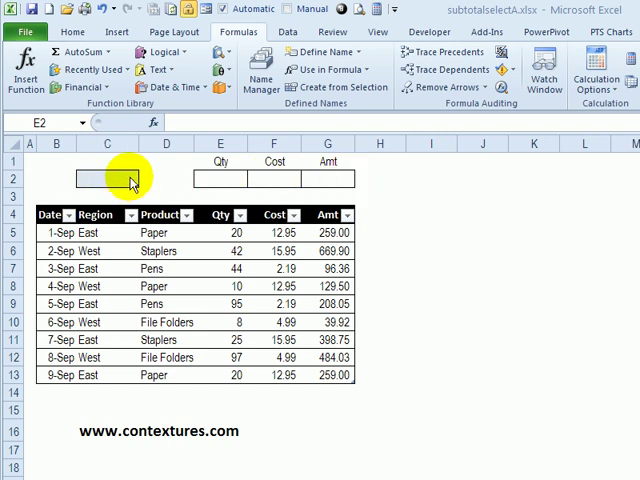
mouse_move(108, 182)
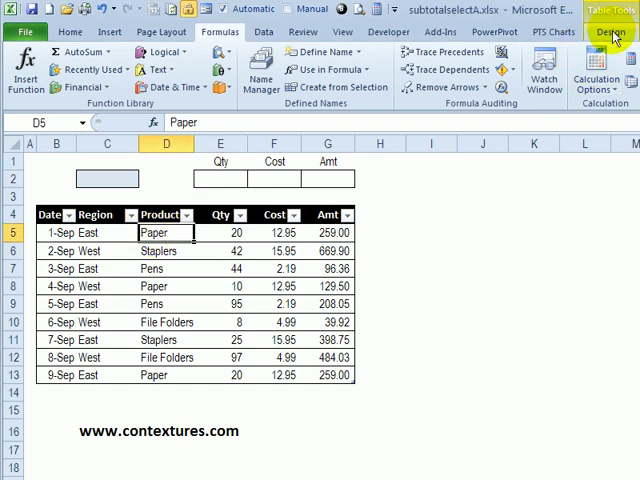
- View the sales table's Table Tools Design settings in the subtotalselectA workbook
click(627, 35)
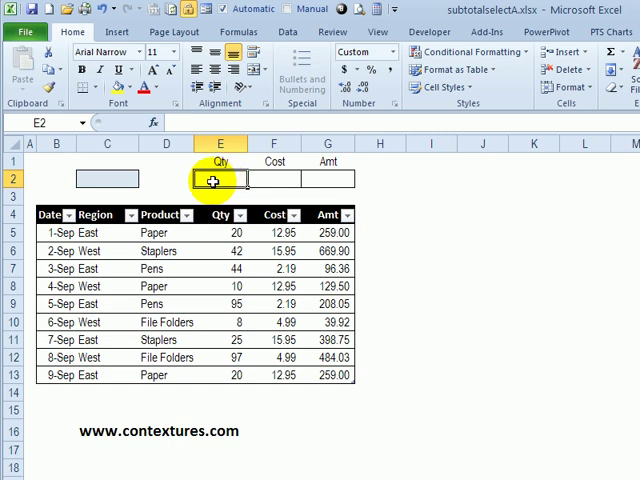
- Enter =SUBTOTAL(109,SalesTable[Qty]) in E2 and fill right to G2, giving 361, 85, 2,545
text(=subtotal()
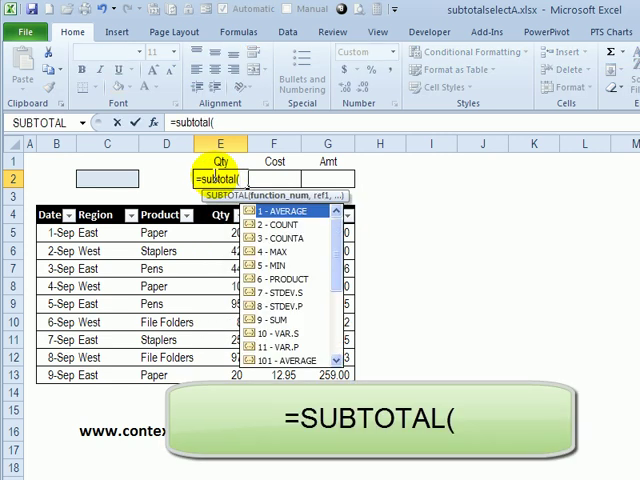
mouse_move(280, 318)
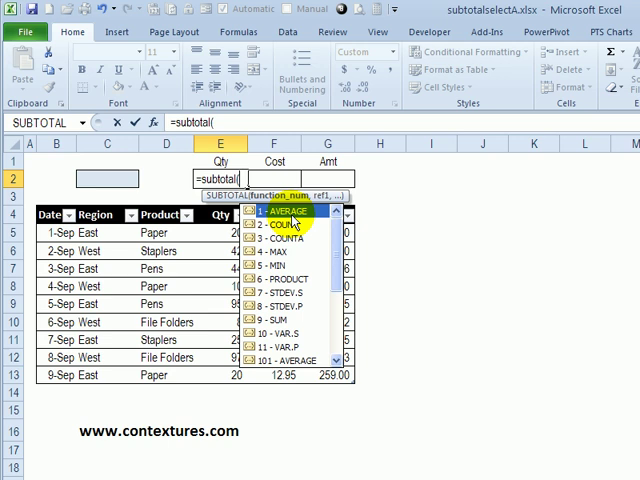
mouse_move(265, 318)
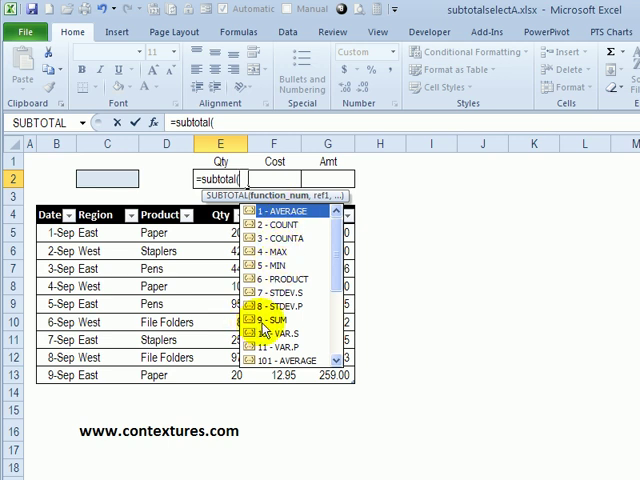
scroll(down, 3)
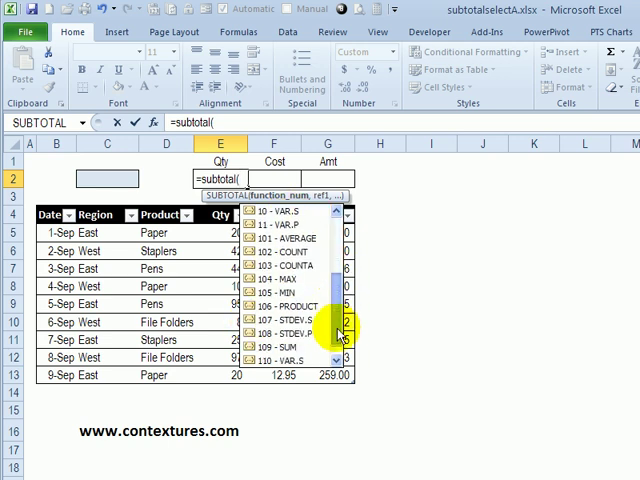
scroll(down, 3)
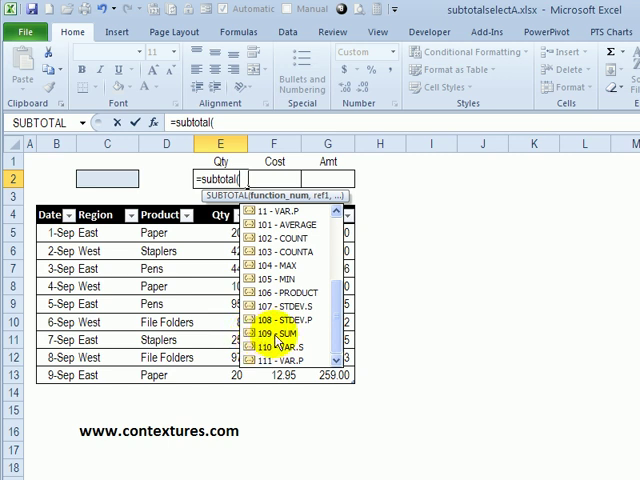
mouse_move(280, 346)
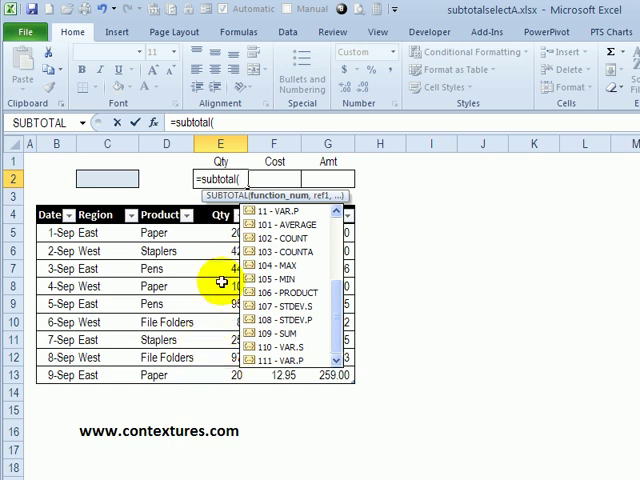
mouse_move(213, 380)
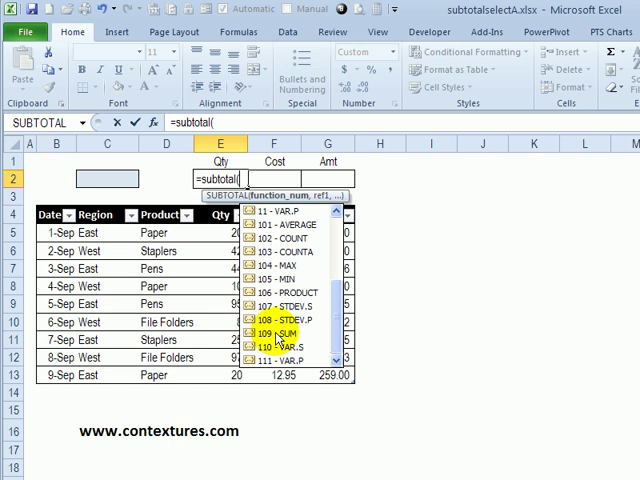
click(281, 338)
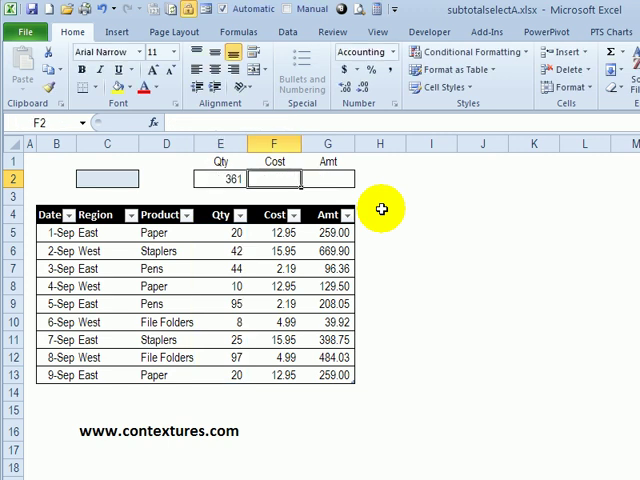
click(221, 178)
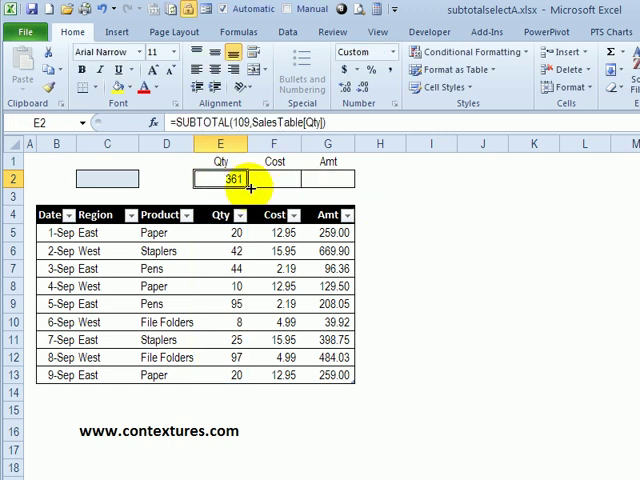
drag(234, 179, 328, 179)
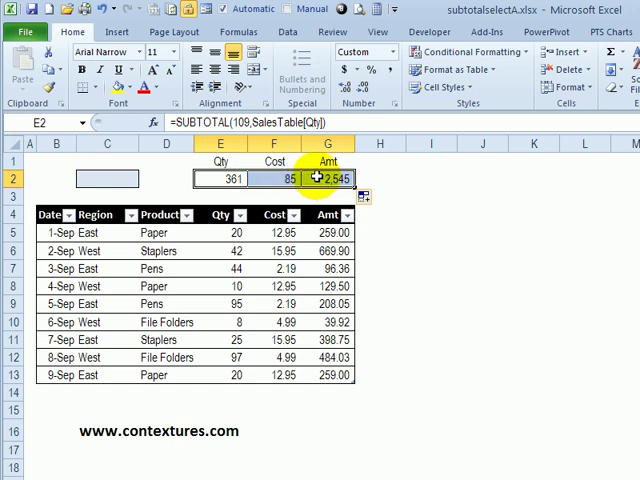
click(328, 178)
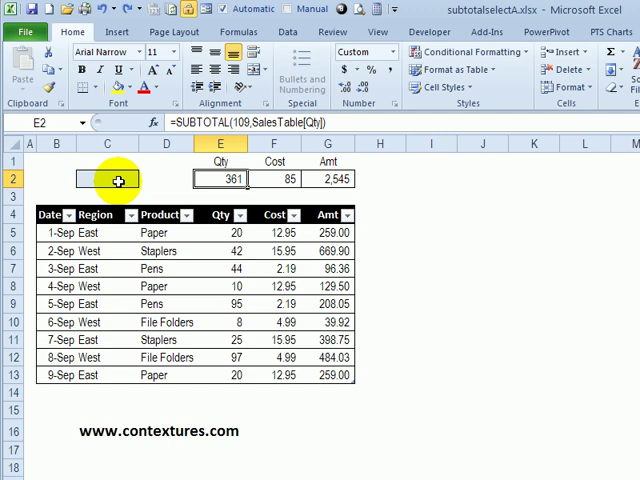
mouse_move(111, 181)
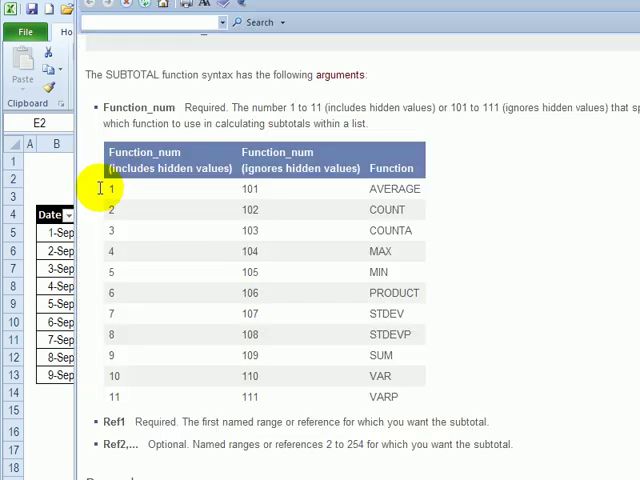
mouse_move(308, 209)
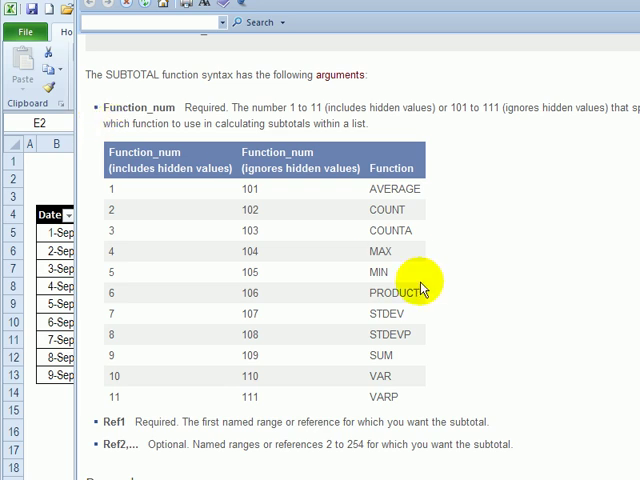
mouse_move(396, 400)
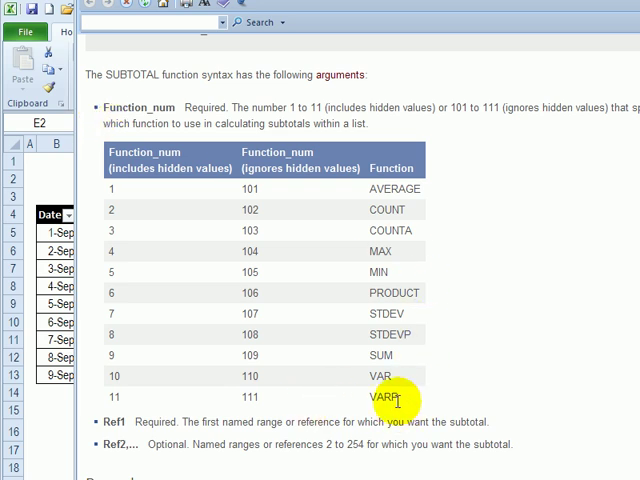
mouse_move(420, 192)
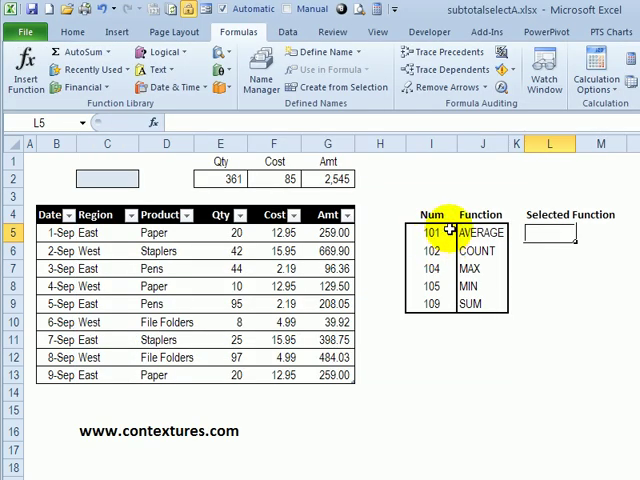
mouse_move(435, 305)
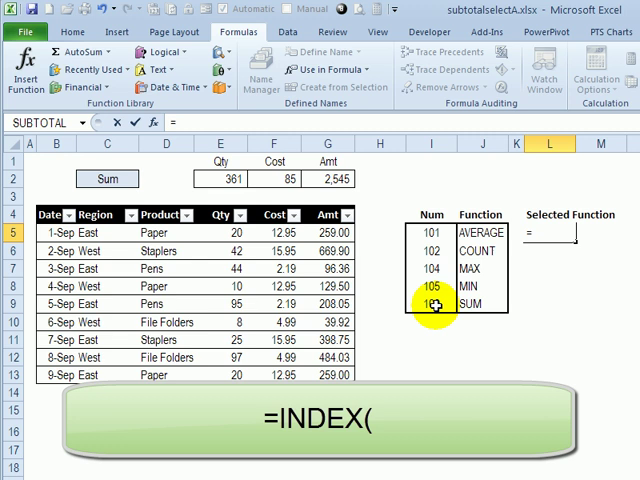
- Enter =INDEX(FuncNum,MATCH(C2,FuncList,0)) in L5
text(=index(FuncNum,)
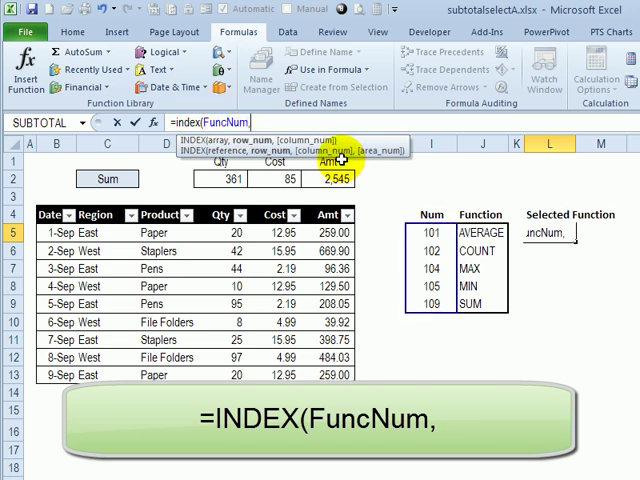
mouse_move(445, 304)
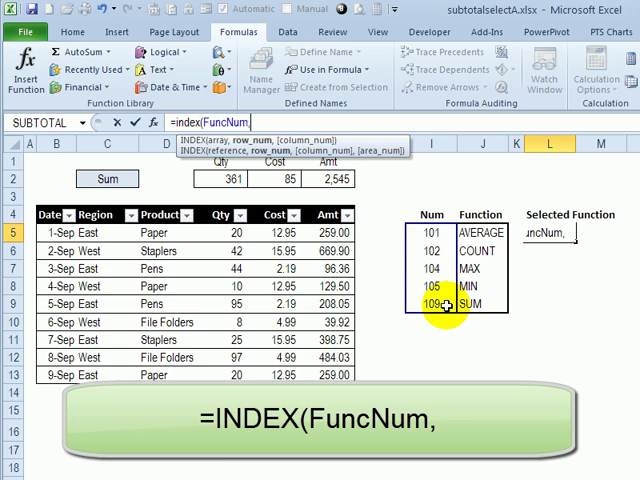
mouse_move(434, 316)
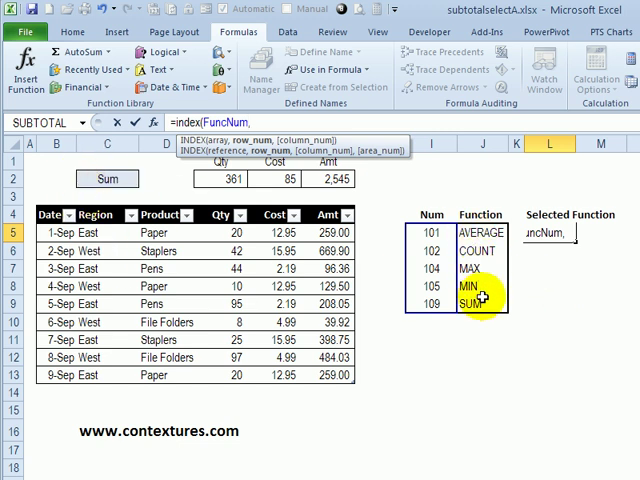
text(match()
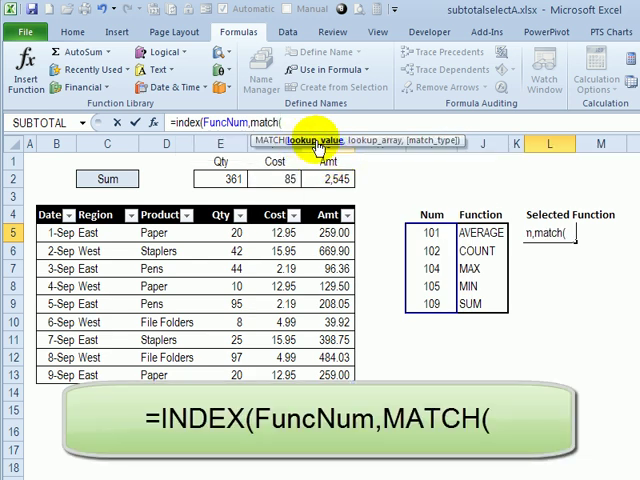
click(108, 179)
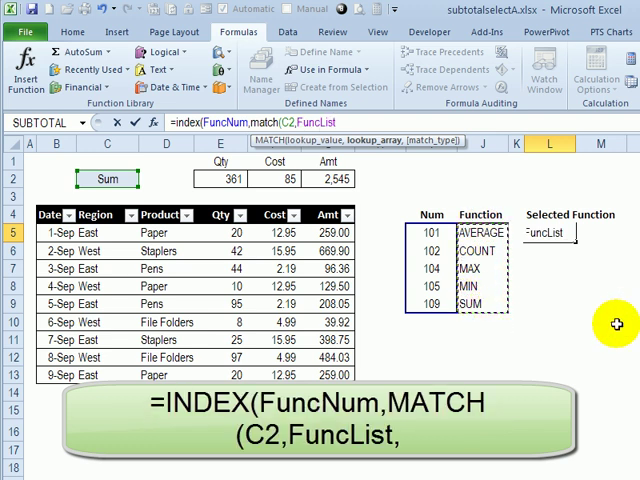
text(,)
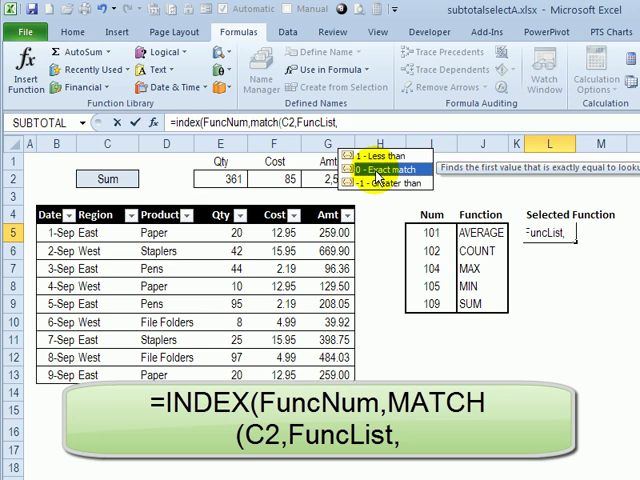
text(0)))
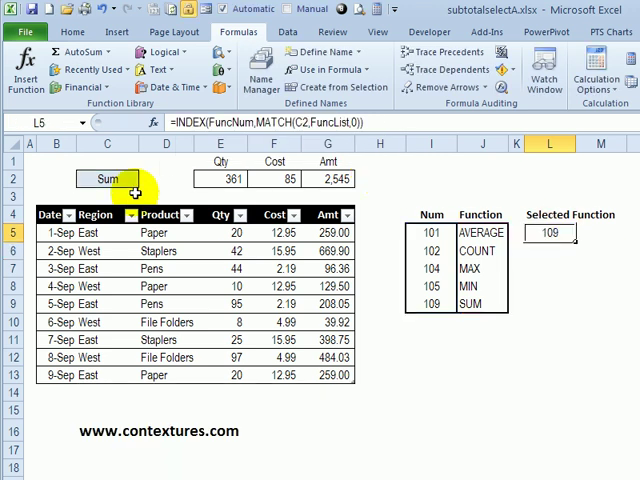
mouse_move(497, 329)
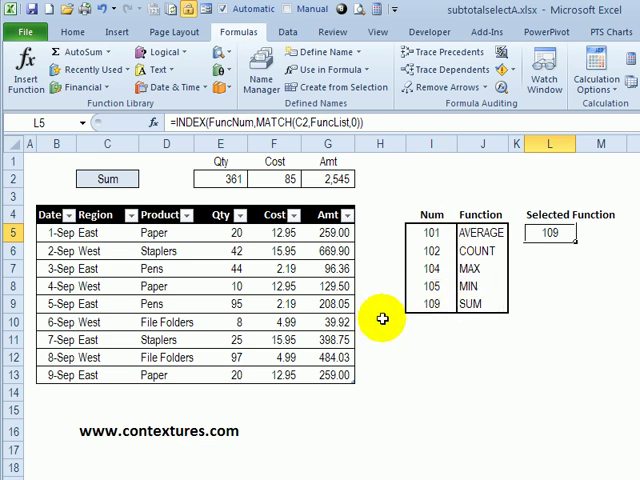
- Change C2 to max so L5 returns 104
text(ma)
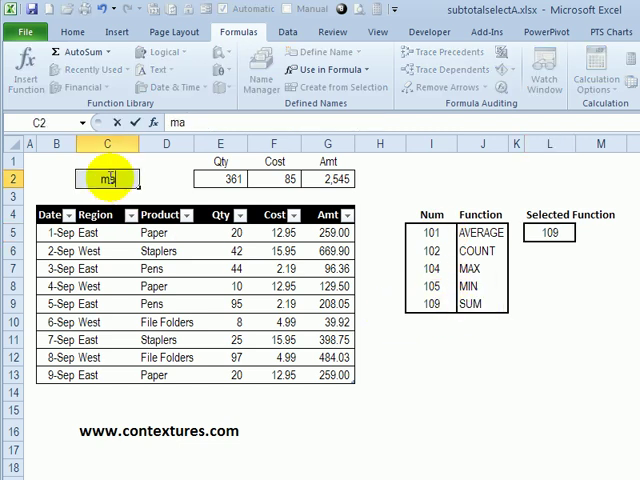
click(550, 232)
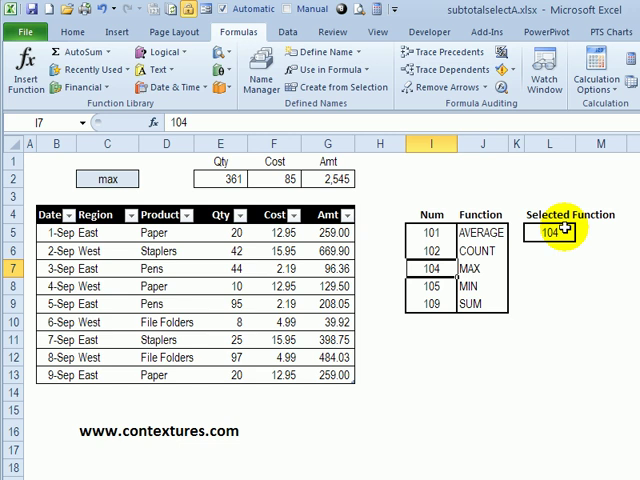
click(550, 232)
text(=SUBTOTAL($L$5,SalesTable[Qty]))
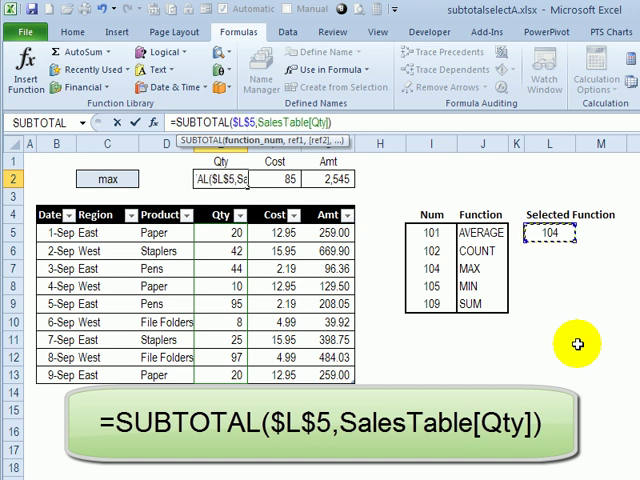
- Enter =SUBTOTAL($L$5,SalesTable[Qty]) across E2:G2 and switch C2 to min (8, 2, 40)
key(Enter)
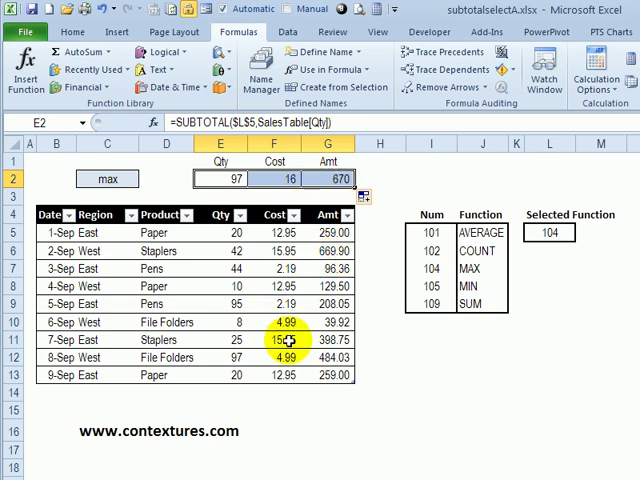
click(107, 179)
text(min)
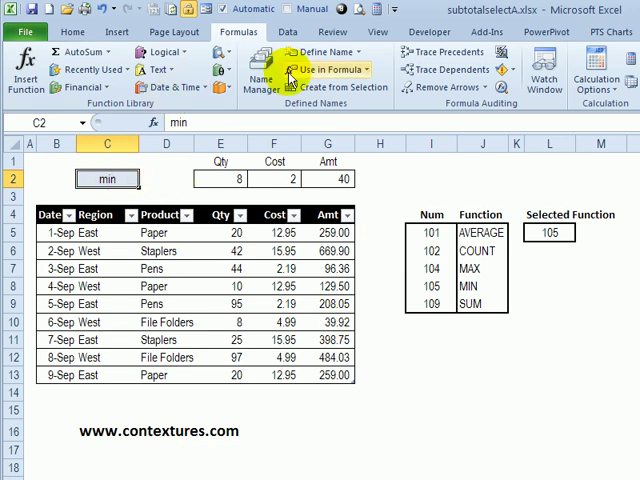
click(287, 33)
text(=)
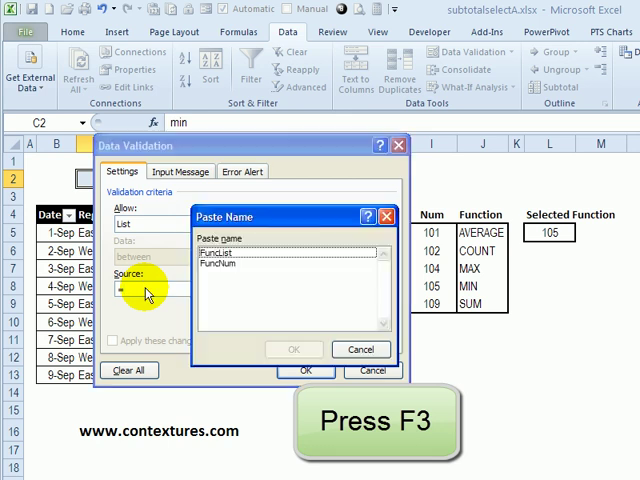
- Make C2 a FuncList validation drop-down and pick COUNT, so totals show 9
click(214, 256)
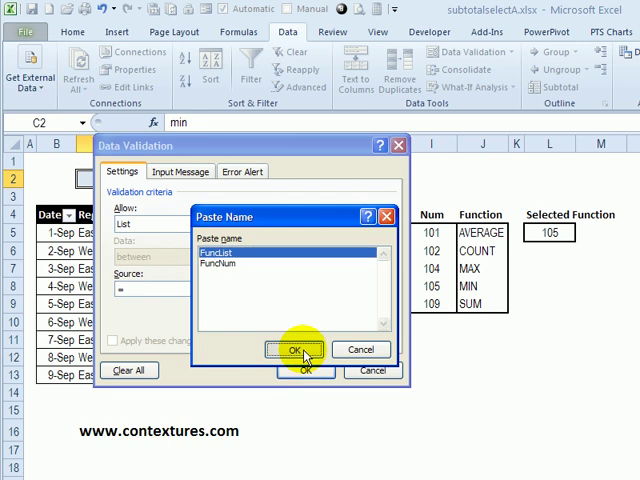
click(291, 349)
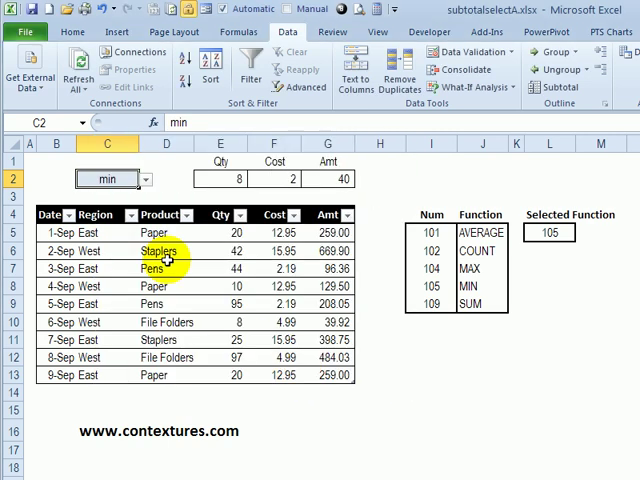
click(143, 179)
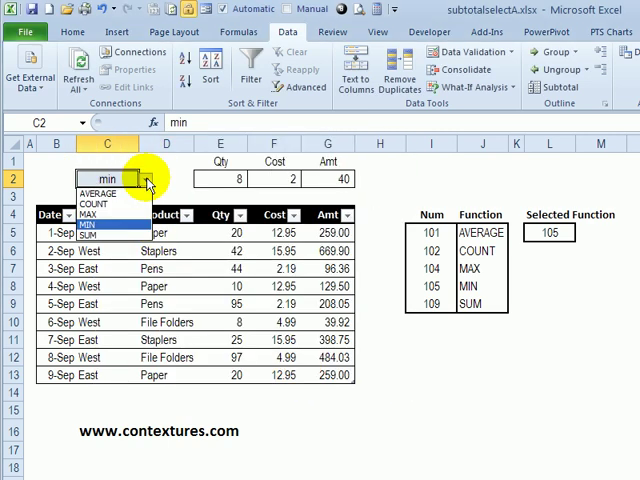
click(98, 205)
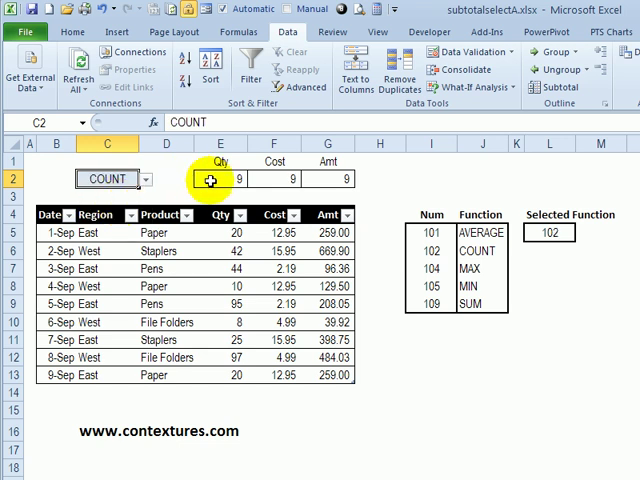